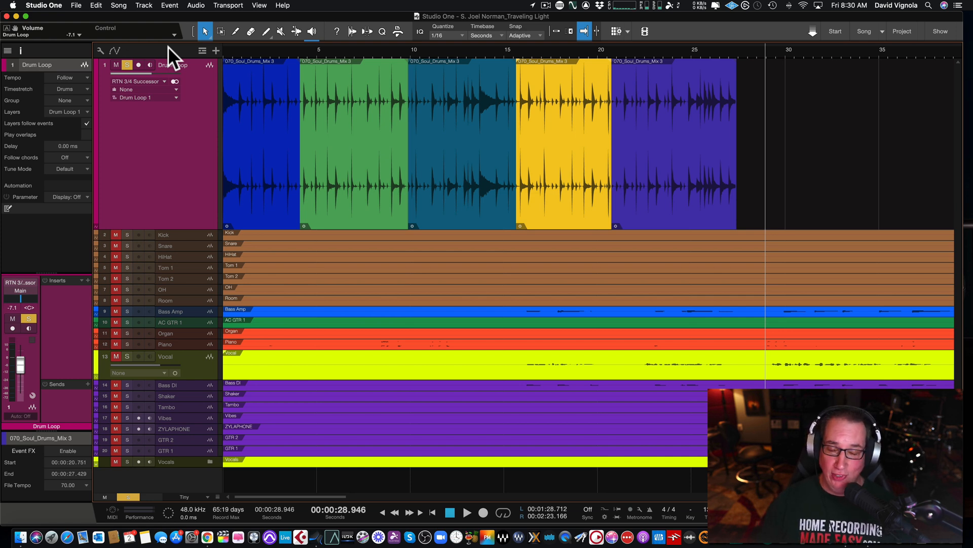
pyautogui.moveTo(182, 154)
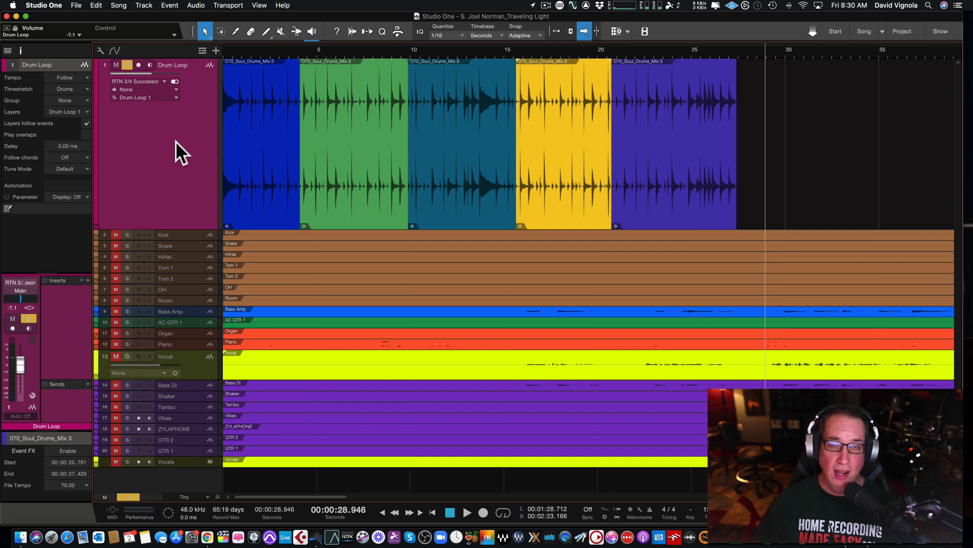
pyautogui.moveTo(183, 155)
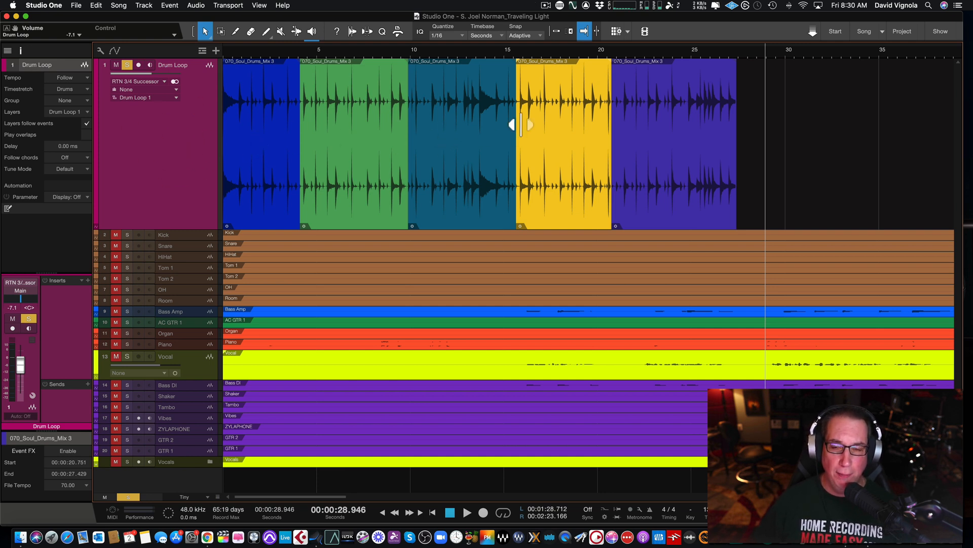
pyautogui.moveTo(550, 133)
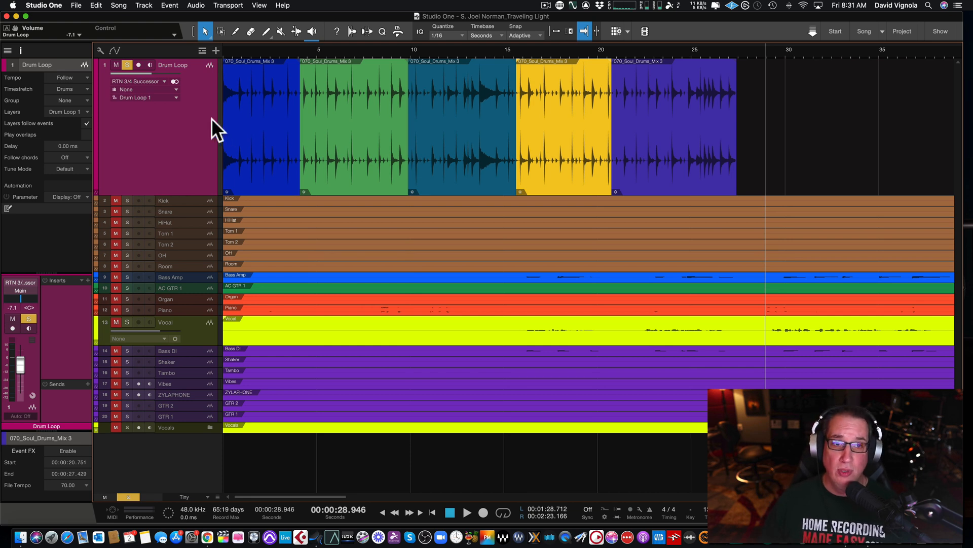
pyautogui.moveTo(261, 140)
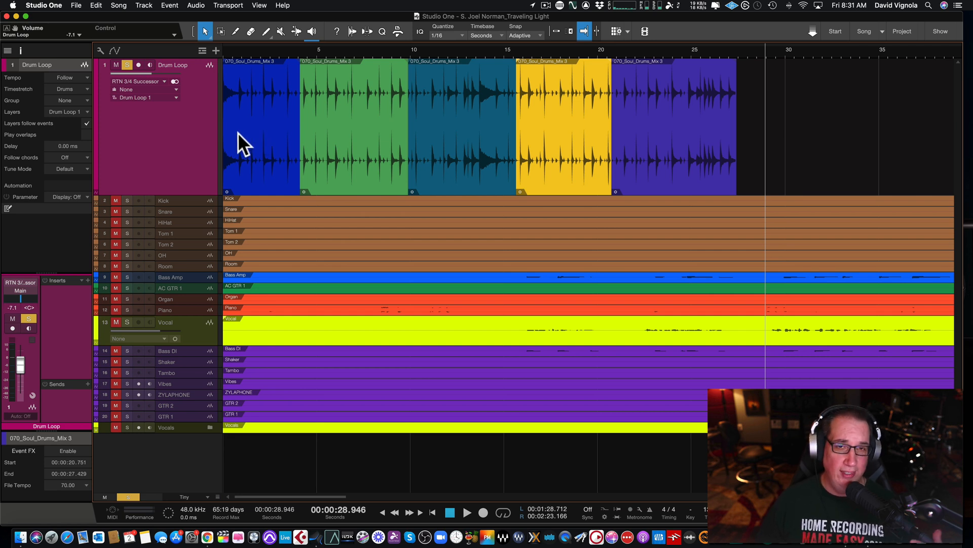
pyautogui.moveTo(235, 162)
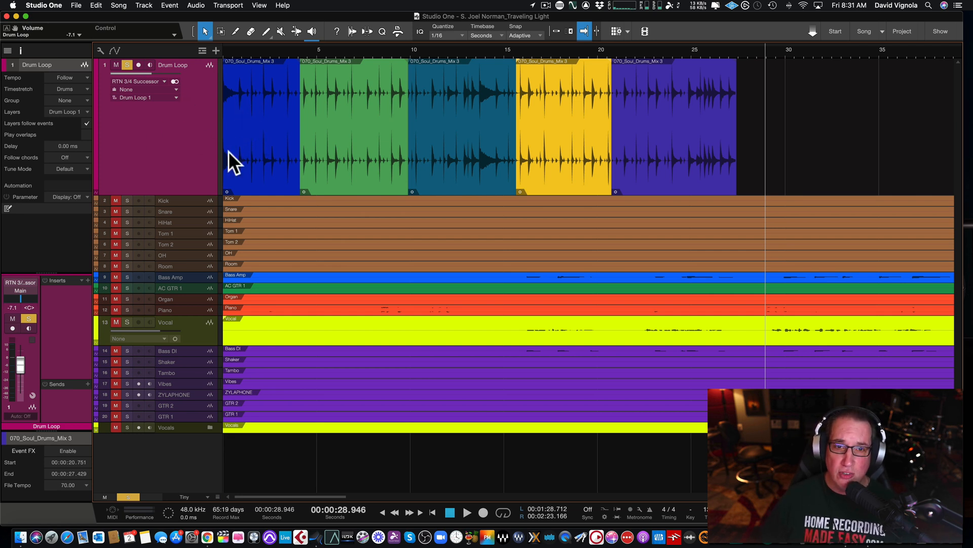
pyautogui.moveTo(500, 127)
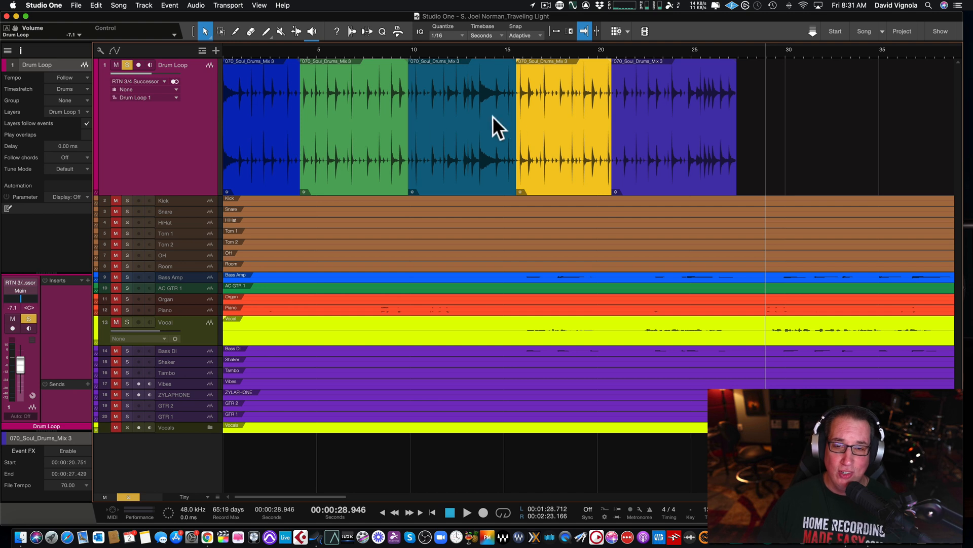
pyautogui.moveTo(415, 161)
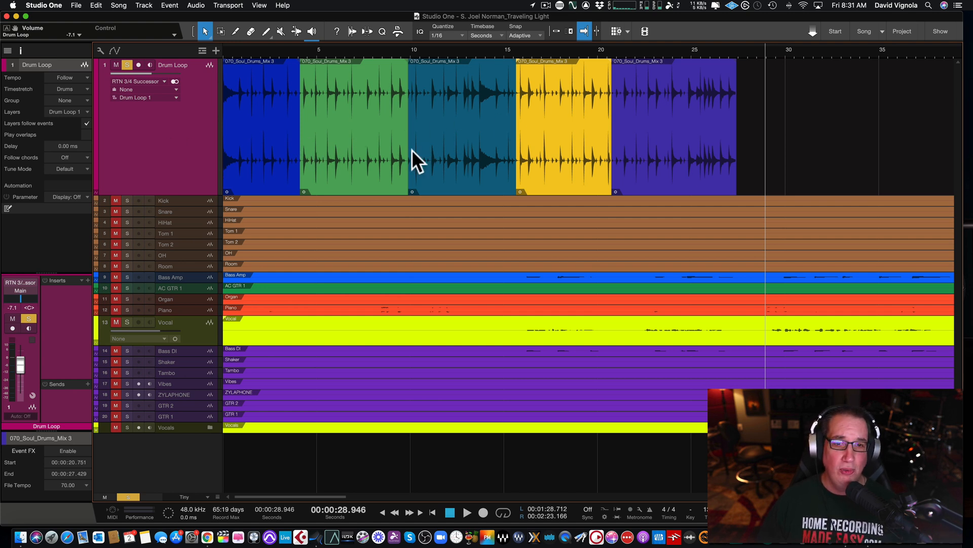
pyautogui.moveTo(254, 124)
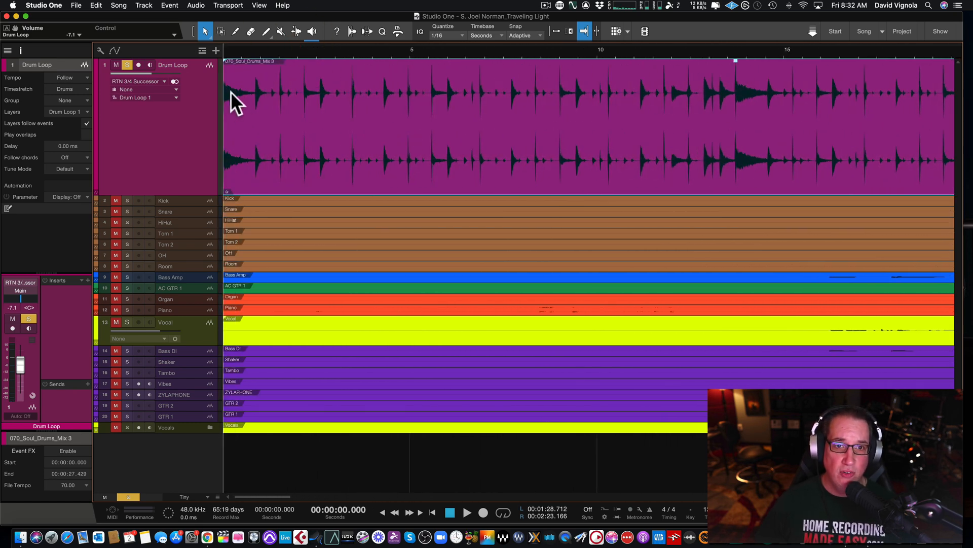
pyautogui.moveTo(373, 71)
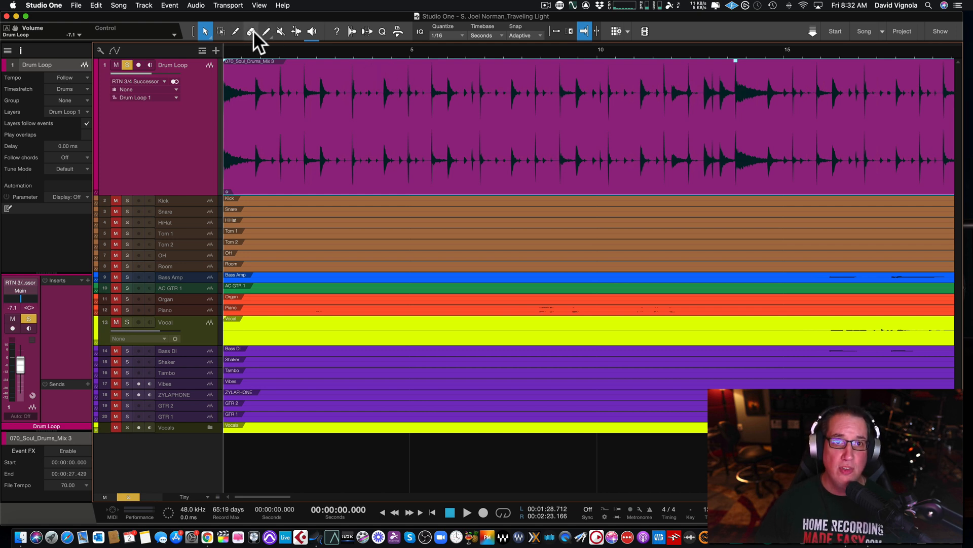
# Step: Split the drum loop at bars 4 and 9 and colour the middle event light green
pyautogui.click(236, 31)
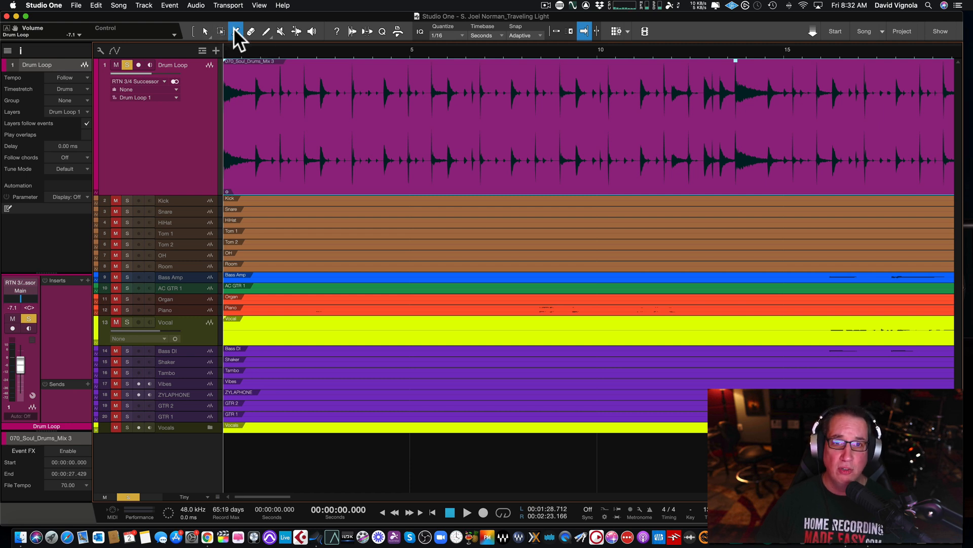
pyautogui.moveTo(236, 31)
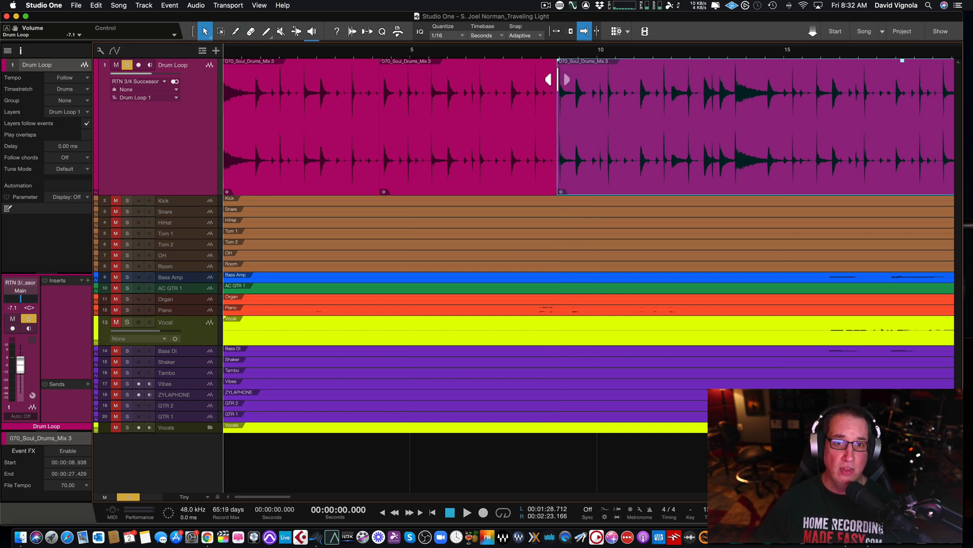
pyautogui.click(466, 130)
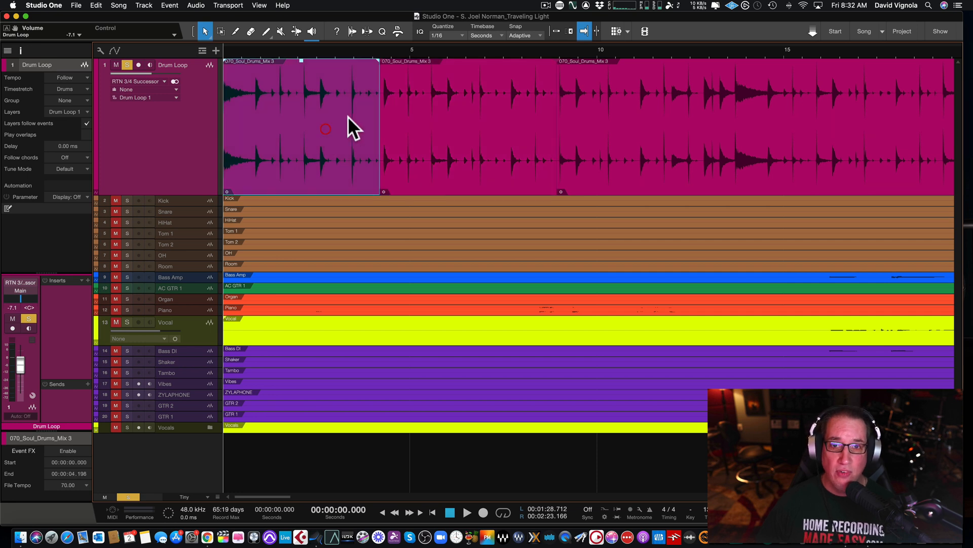
pyautogui.click(423, 124)
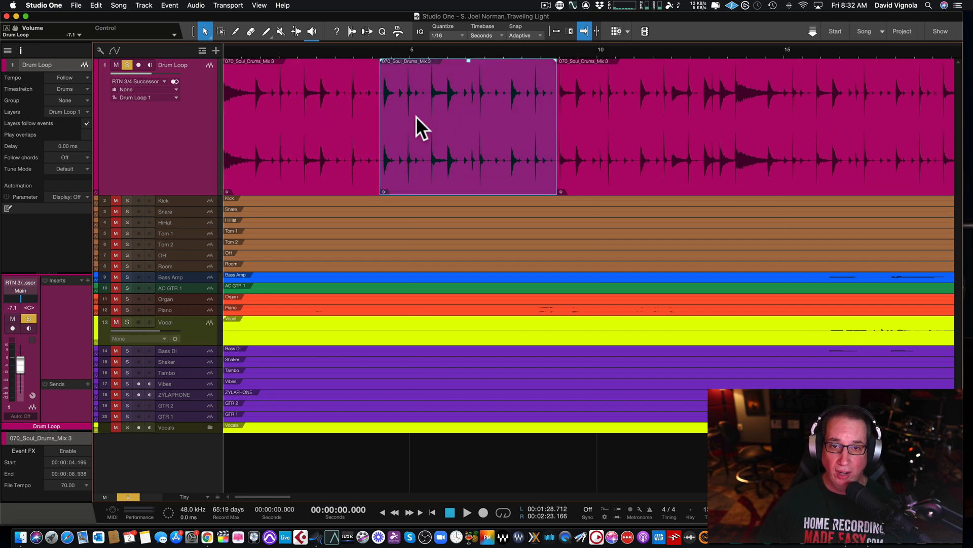
pyautogui.rightClick(422, 130)
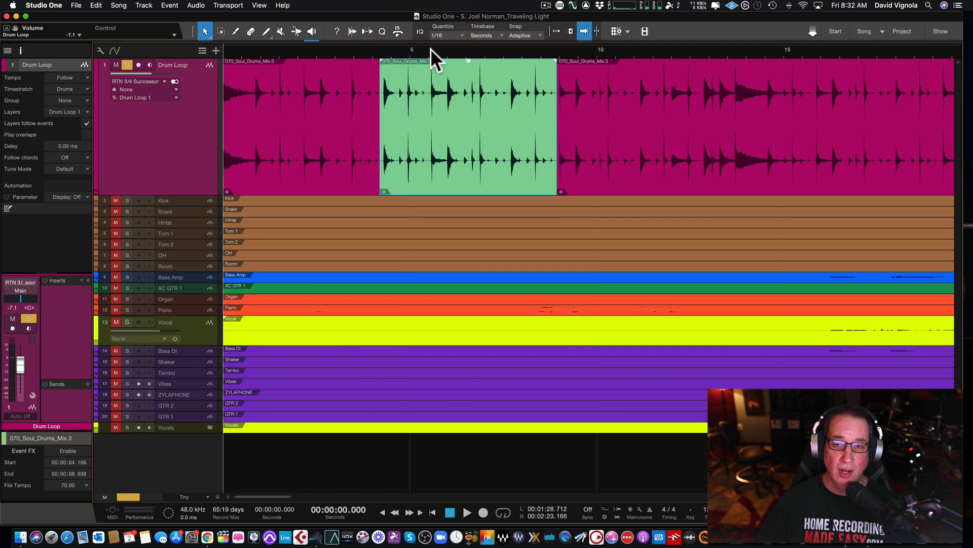
pyautogui.moveTo(539, 106)
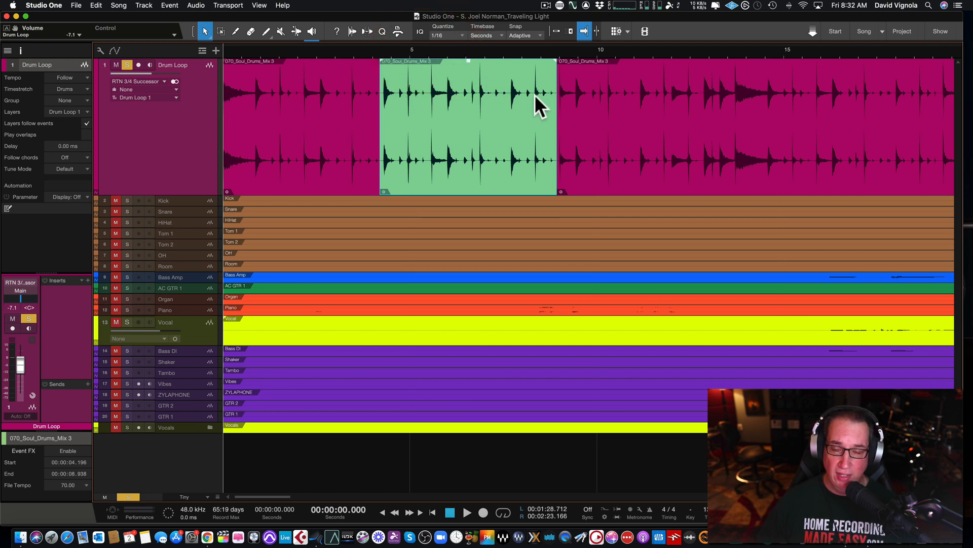
pyautogui.click(235, 31)
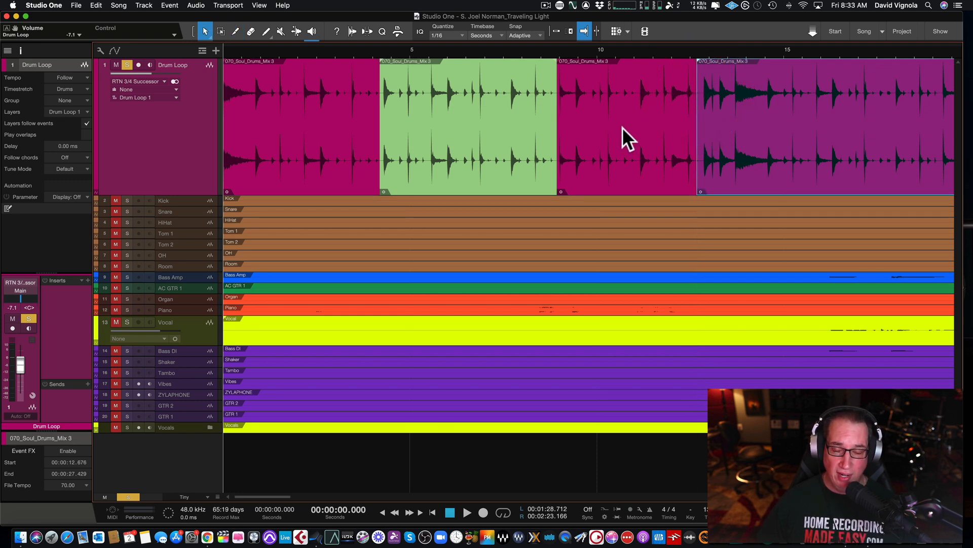
# Step: Recolour the third drum loop event purple from the colour palette
pyautogui.click(627, 125)
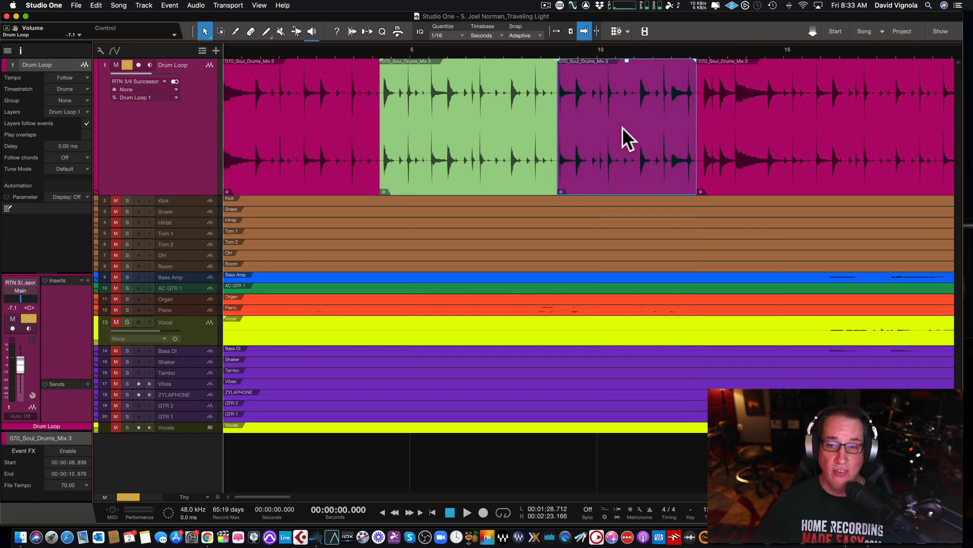
pyautogui.rightClick(627, 136)
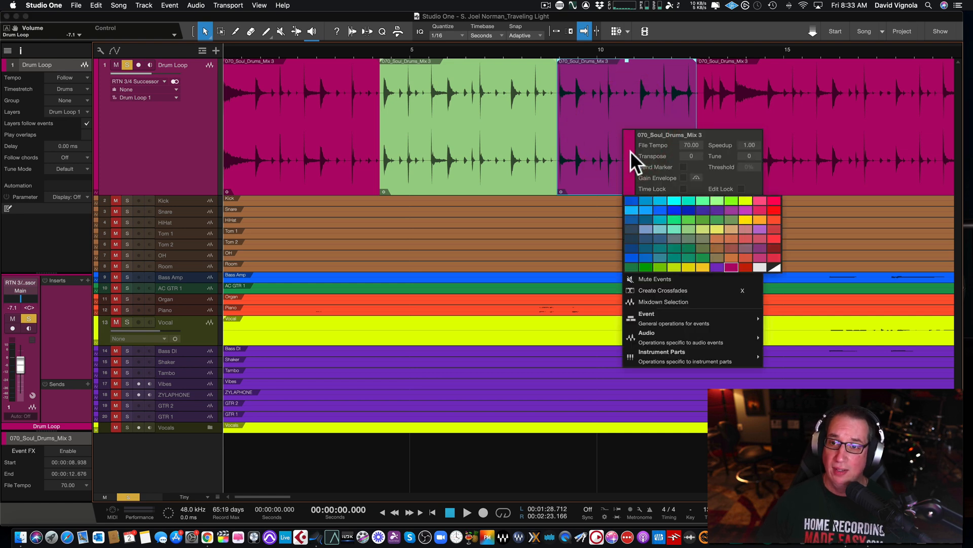
pyautogui.click(731, 260)
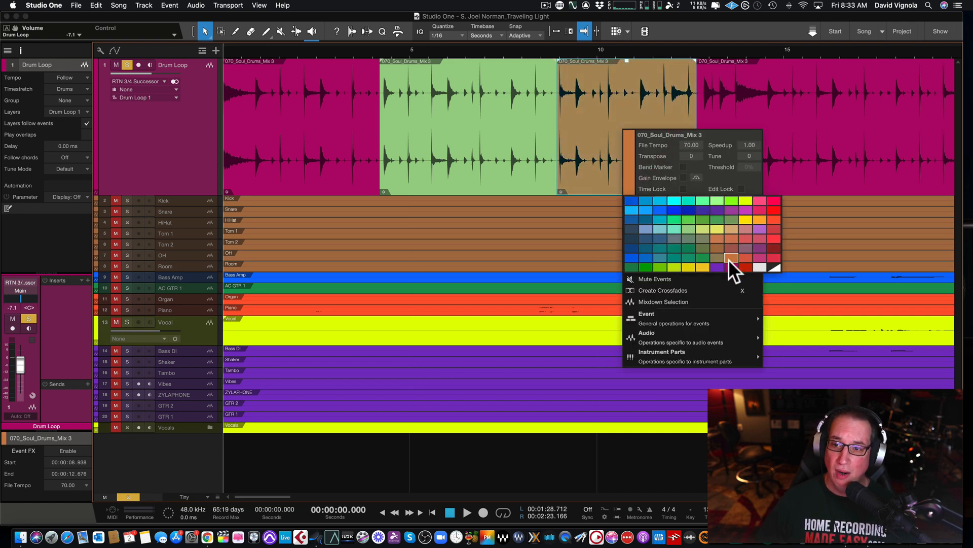
pyautogui.click(730, 260)
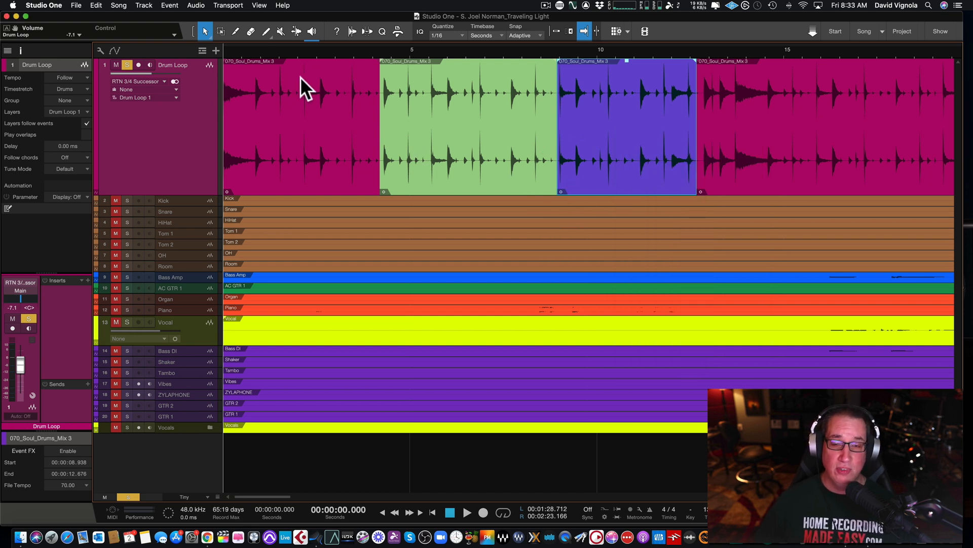
pyautogui.moveTo(296, 129)
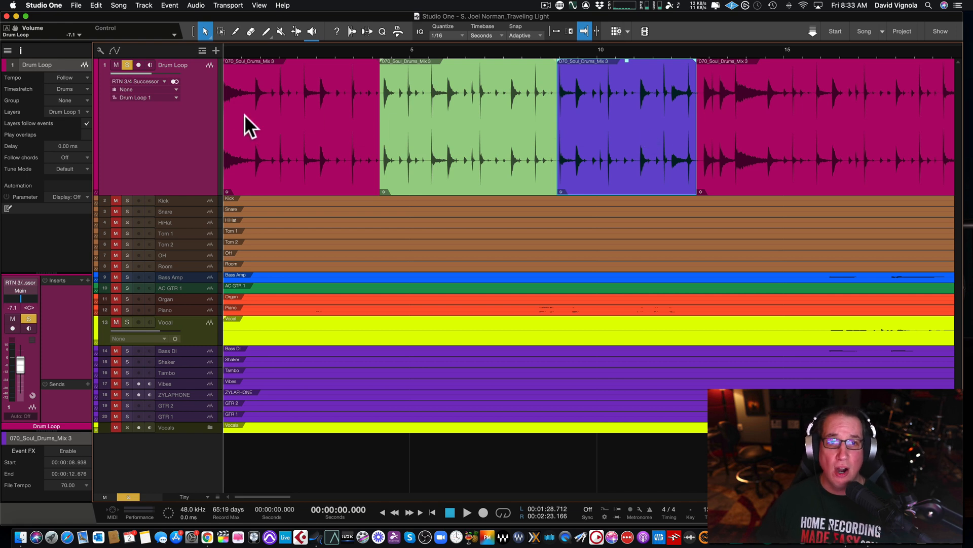
pyautogui.moveTo(221, 77)
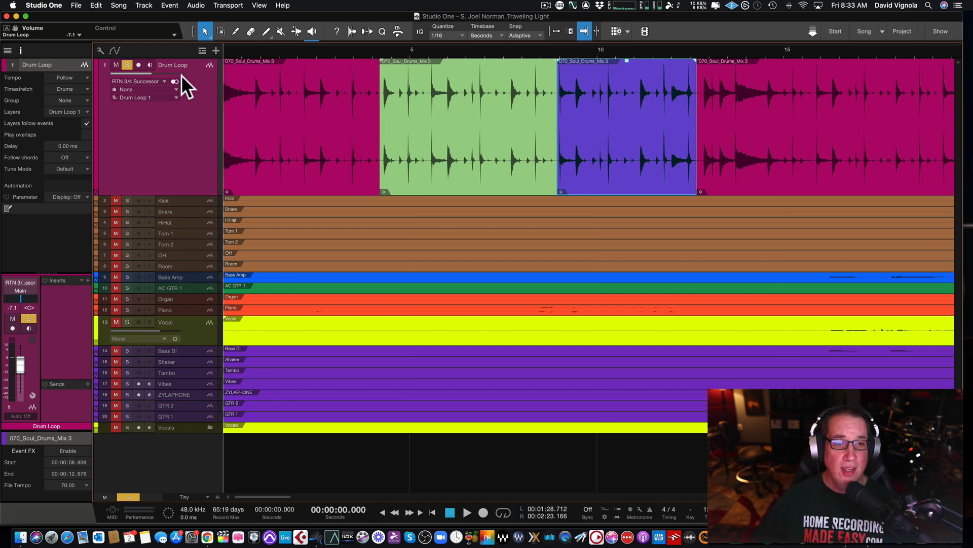
pyautogui.moveTo(205, 74)
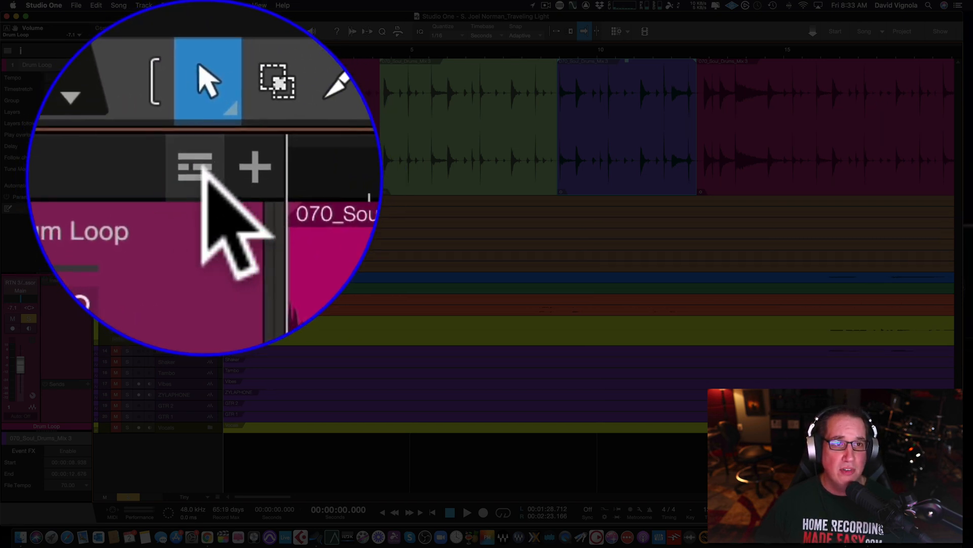
# Step: Show the marker track and marker list, and drag the End marker to about 44 seconds
pyautogui.click(202, 50)
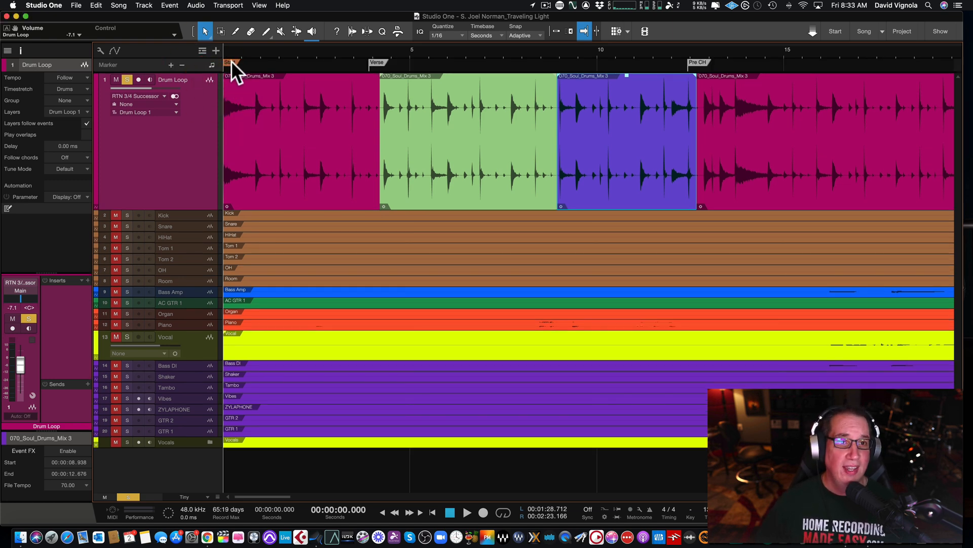
pyautogui.click(377, 61)
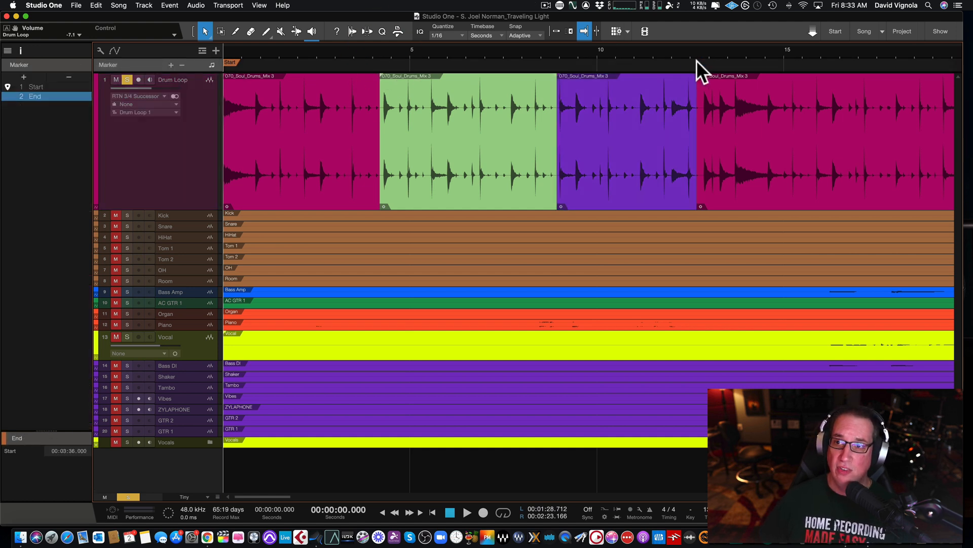
pyautogui.moveTo(242, 69)
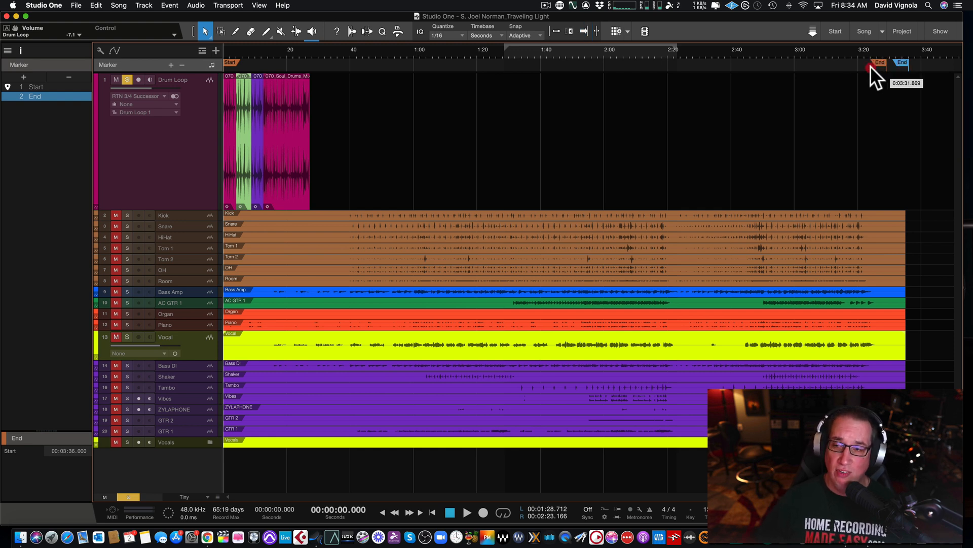
pyautogui.moveTo(876, 66); pyautogui.dragTo(456, 66)
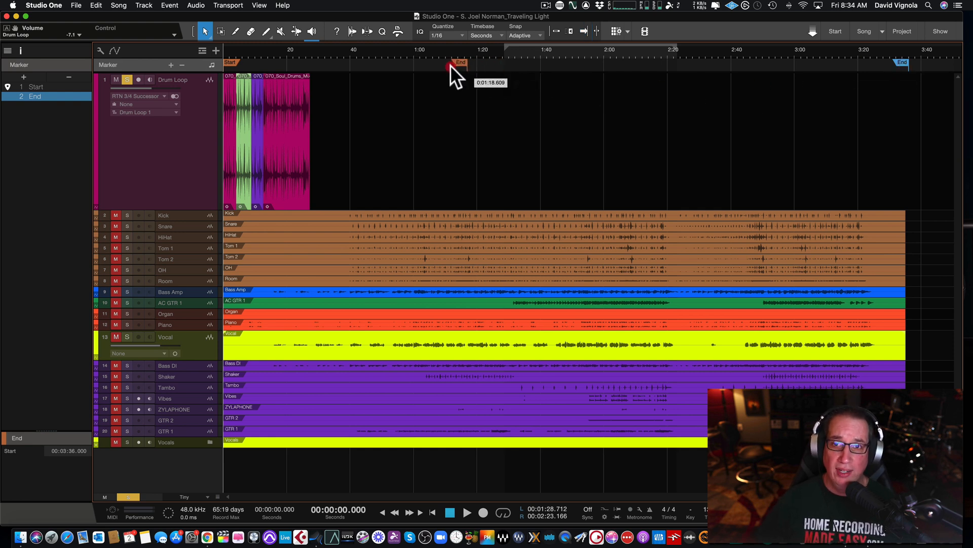
pyautogui.moveTo(370, 59)
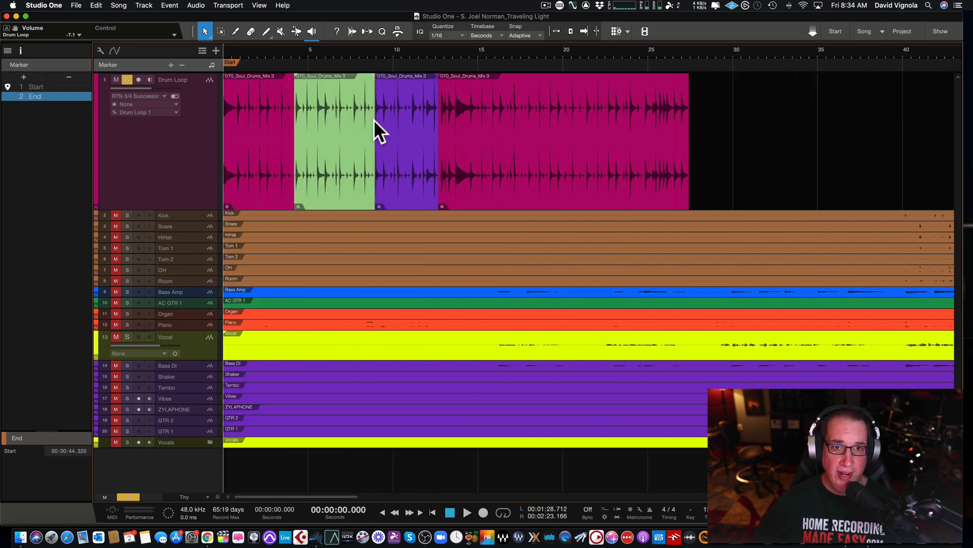
pyautogui.moveTo(183, 77)
pyautogui.write('V')
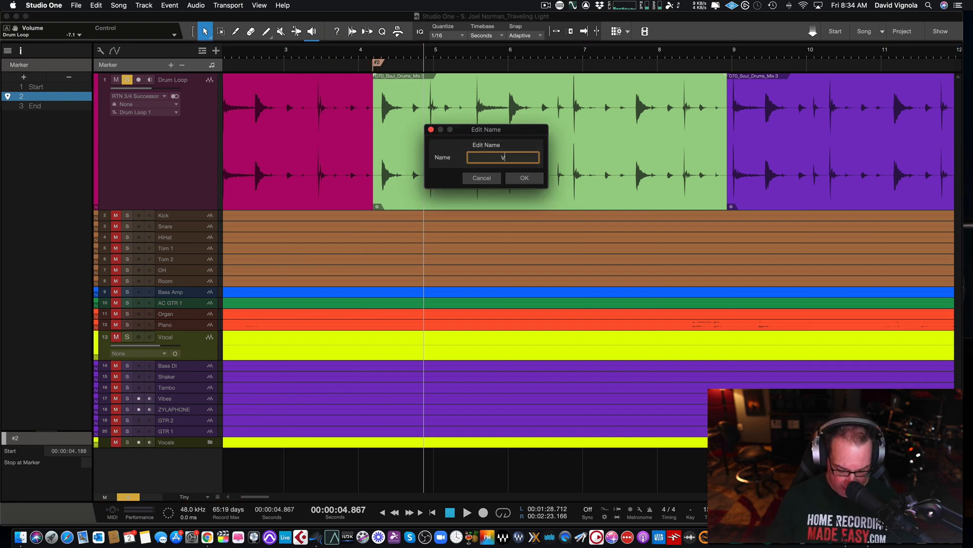
# Step: Name the marker at the green drum event 'Verse 1'
pyautogui.write('erse 1')
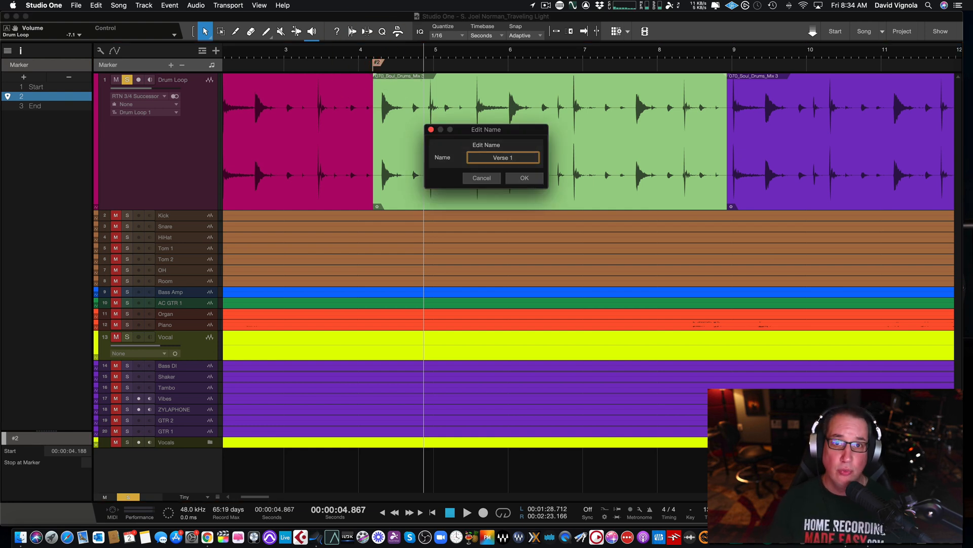
pyautogui.click(524, 177)
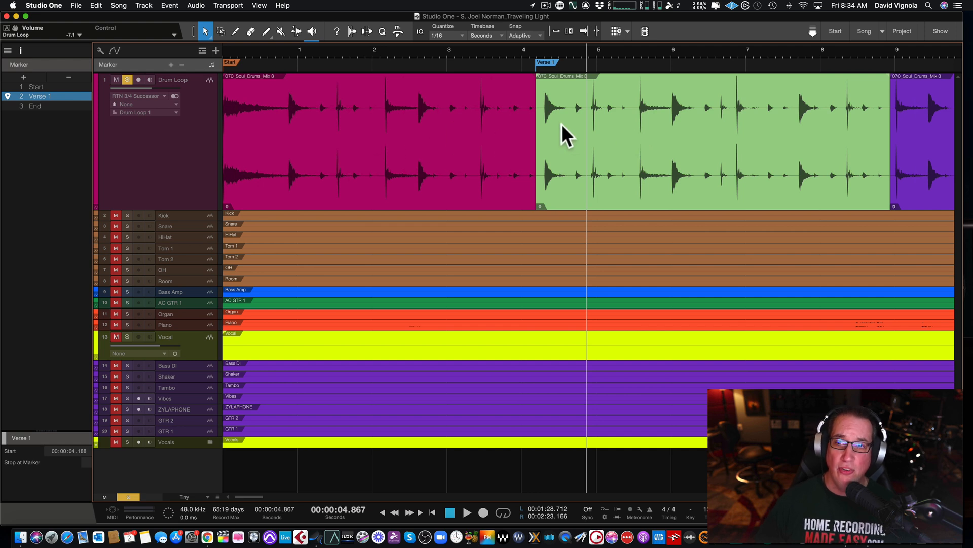
pyautogui.moveTo(471, 133)
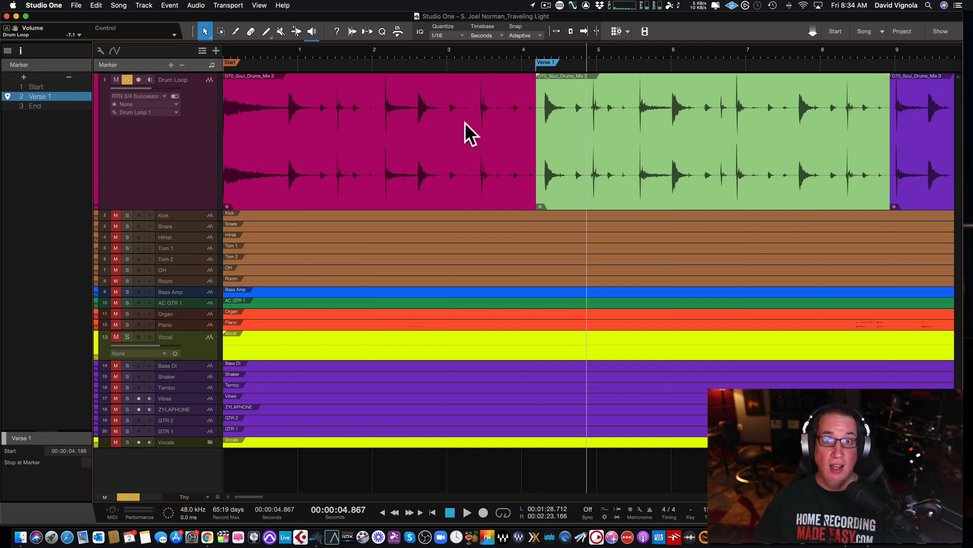
pyautogui.moveTo(543, 87)
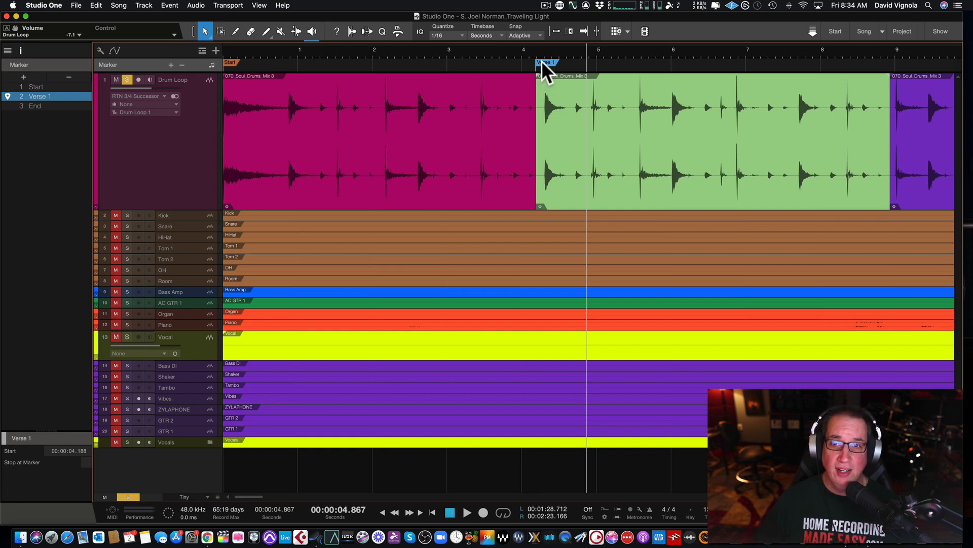
# Step: Create arranger sections Start and Verse 1 from the existing markers
pyautogui.rightClick(545, 63)
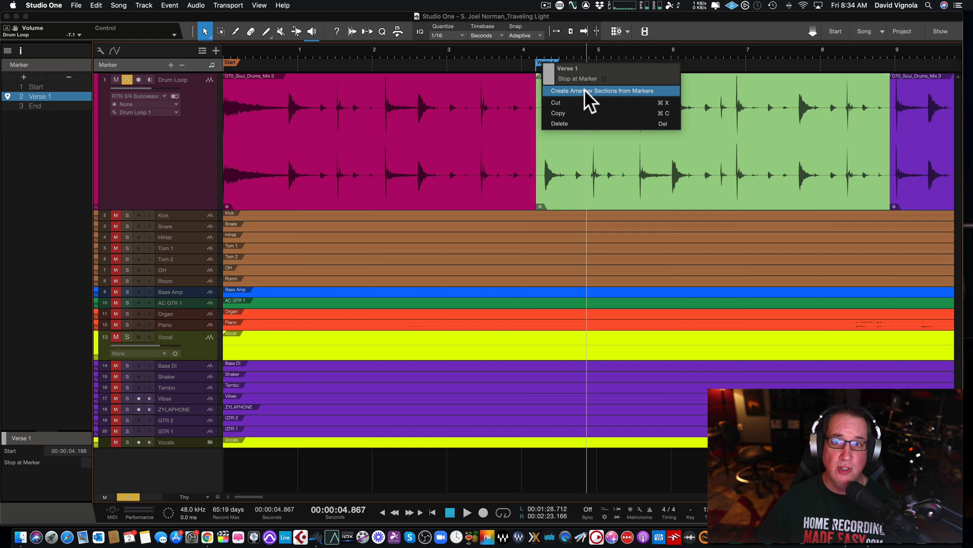
pyautogui.moveTo(590, 102)
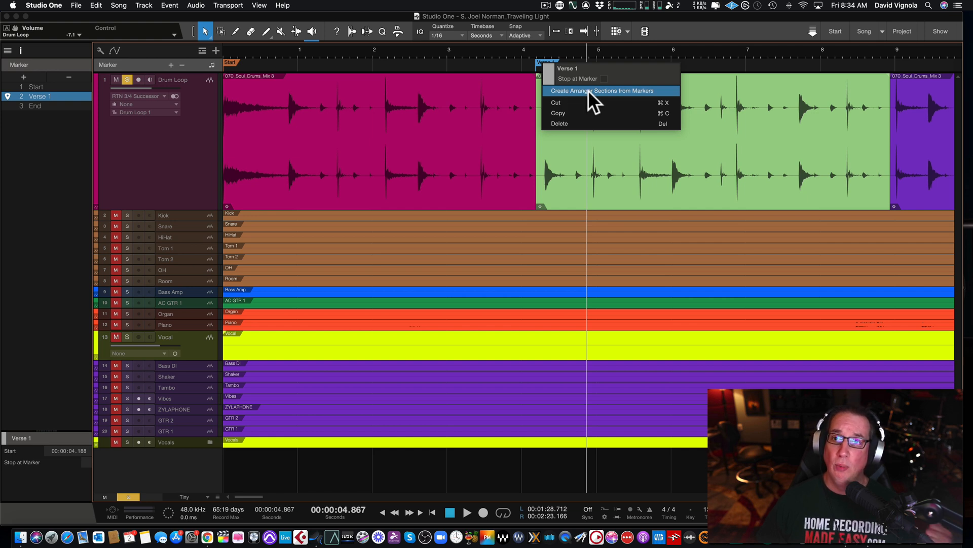
pyautogui.click(603, 91)
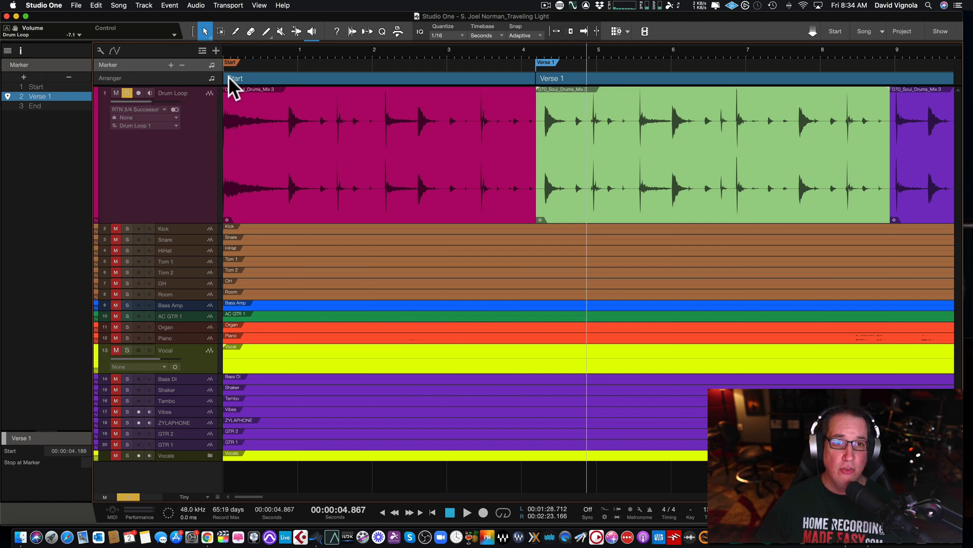
pyautogui.moveTo(481, 87)
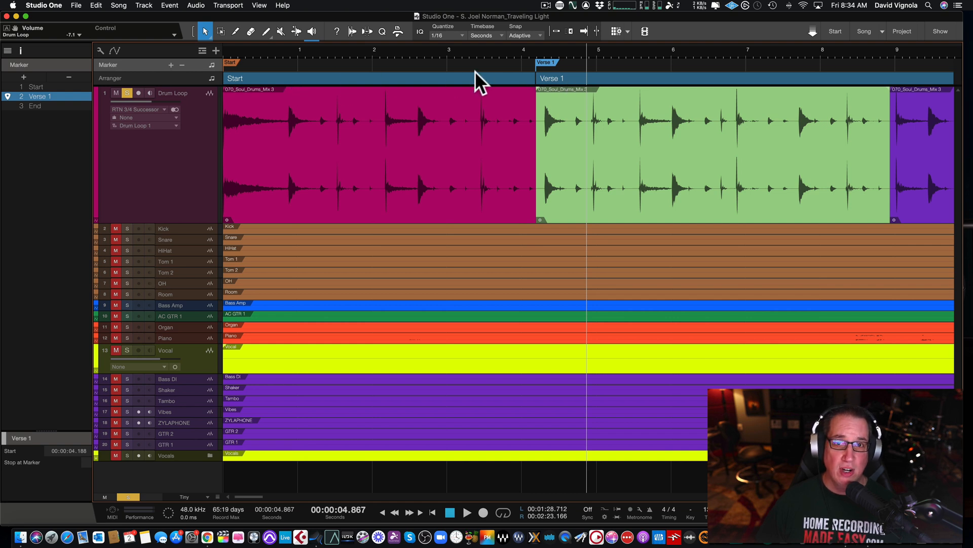
pyautogui.moveTo(583, 83)
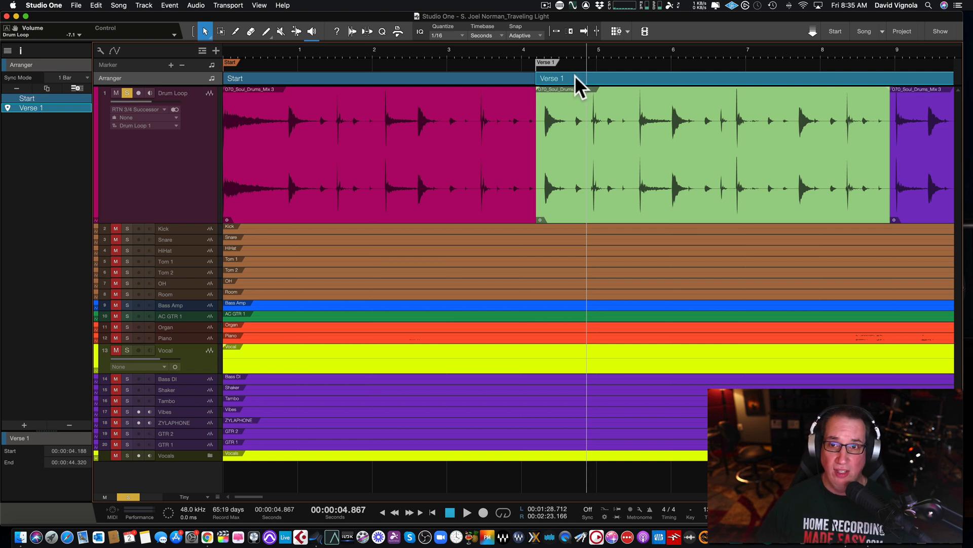
# Step: Open the Verse 1 arranger section's context menu to recolour it green
pyautogui.rightClick(553, 78)
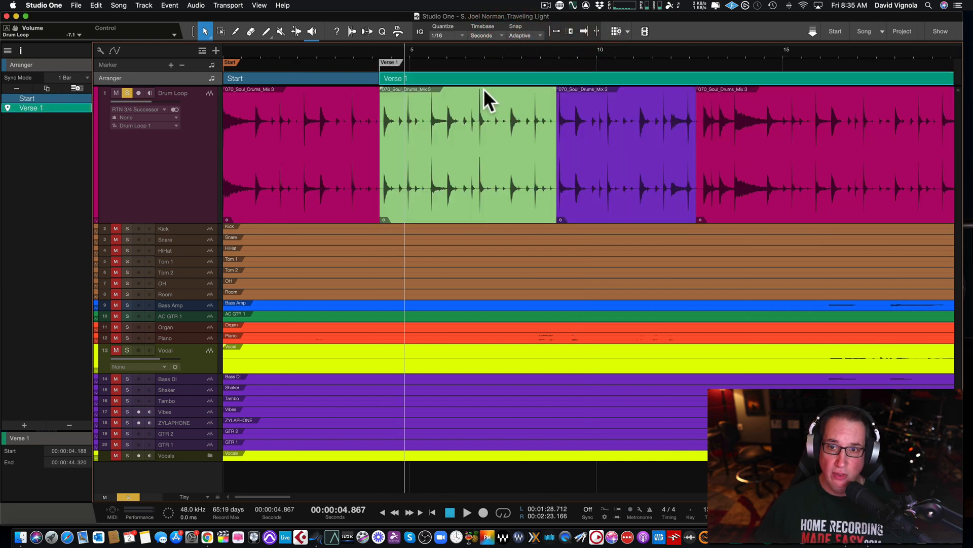
pyautogui.moveTo(425, 118)
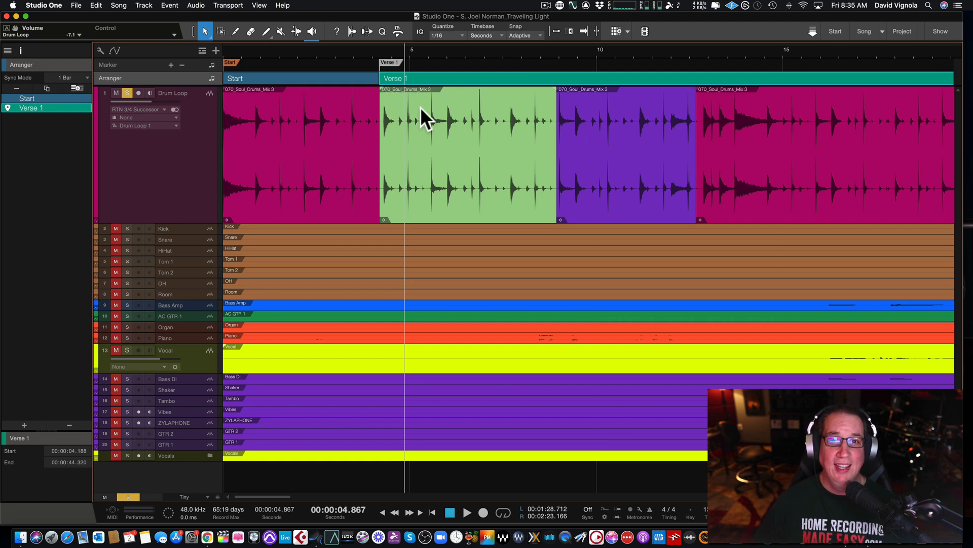
pyautogui.moveTo(399, 125)
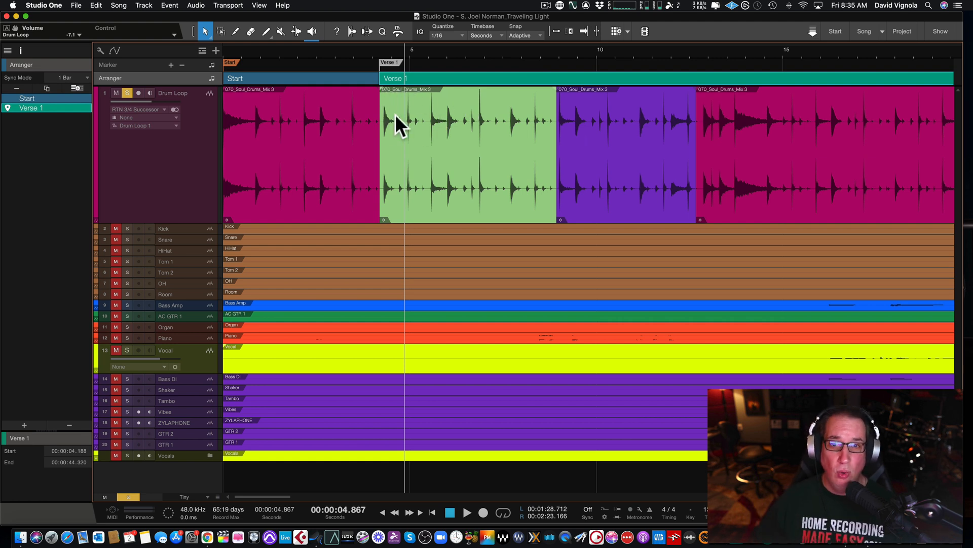
pyautogui.moveTo(534, 131)
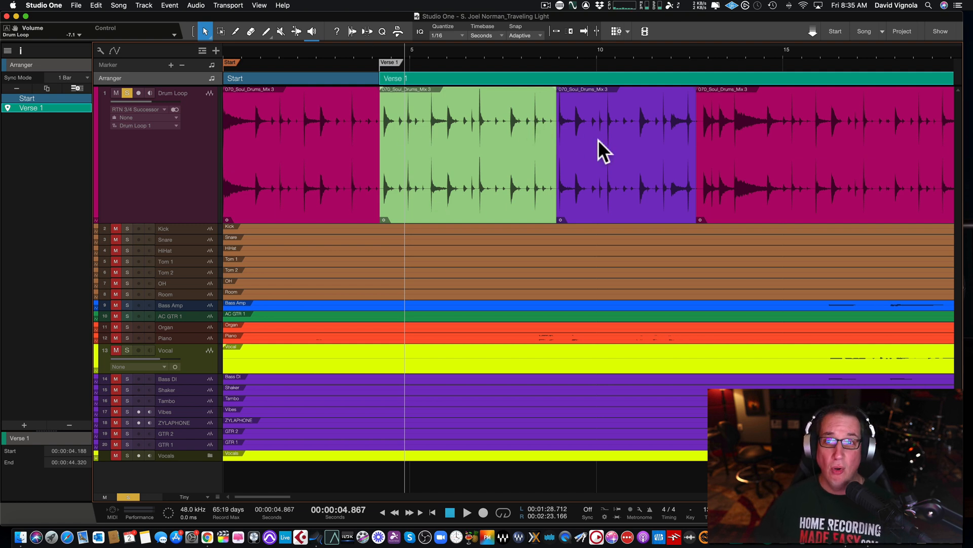
pyautogui.moveTo(171, 102)
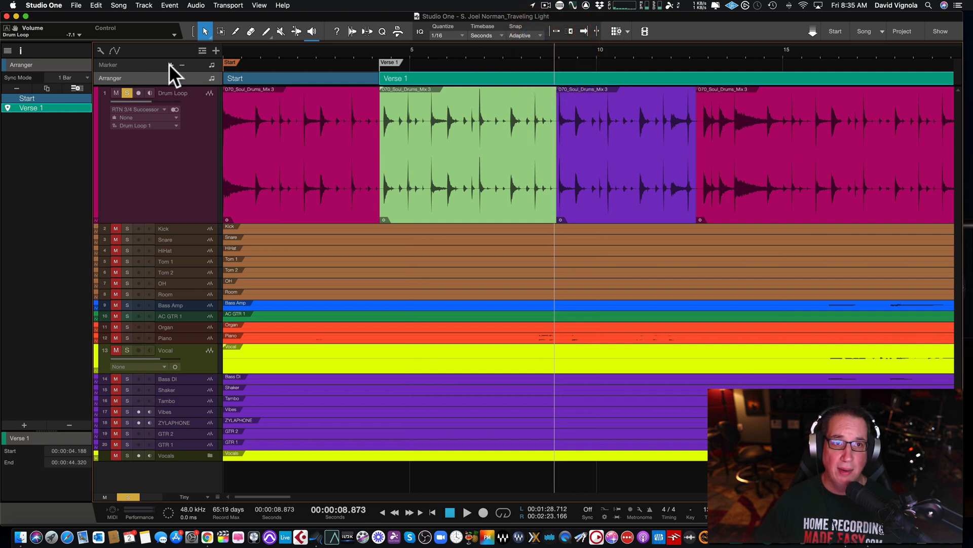
# Step: Add a marker named 'Verse 2' at the start of the purple drum event
pyautogui.click(561, 62)
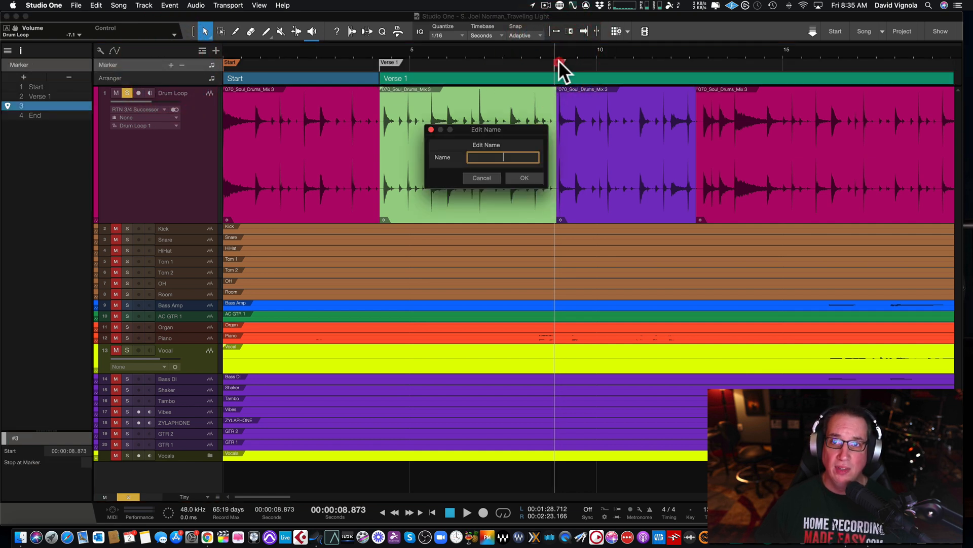
pyautogui.write('Verse')
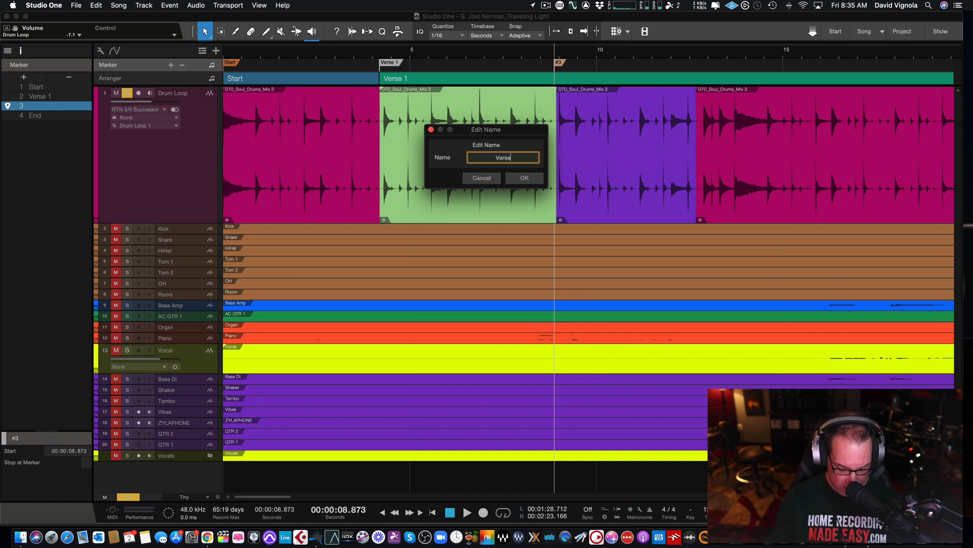
pyautogui.click(523, 178)
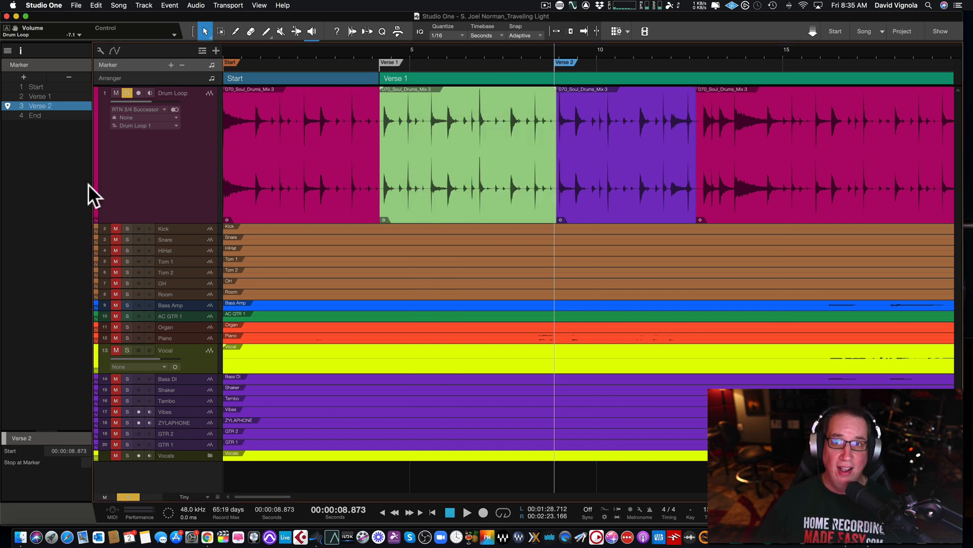
pyautogui.moveTo(74, 118)
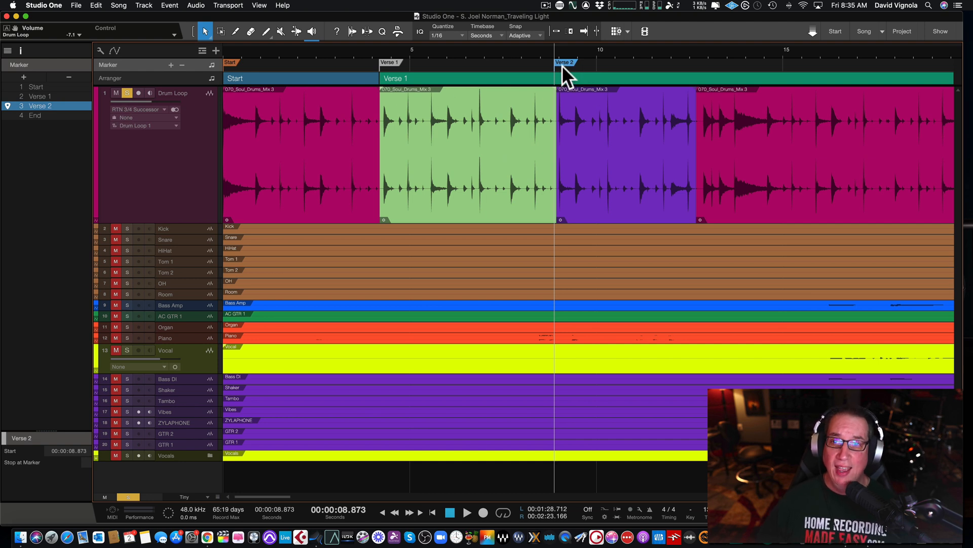
# Step: Create the Verse 2 arranger section from its marker and colour it lime green
pyautogui.rightClick(564, 61)
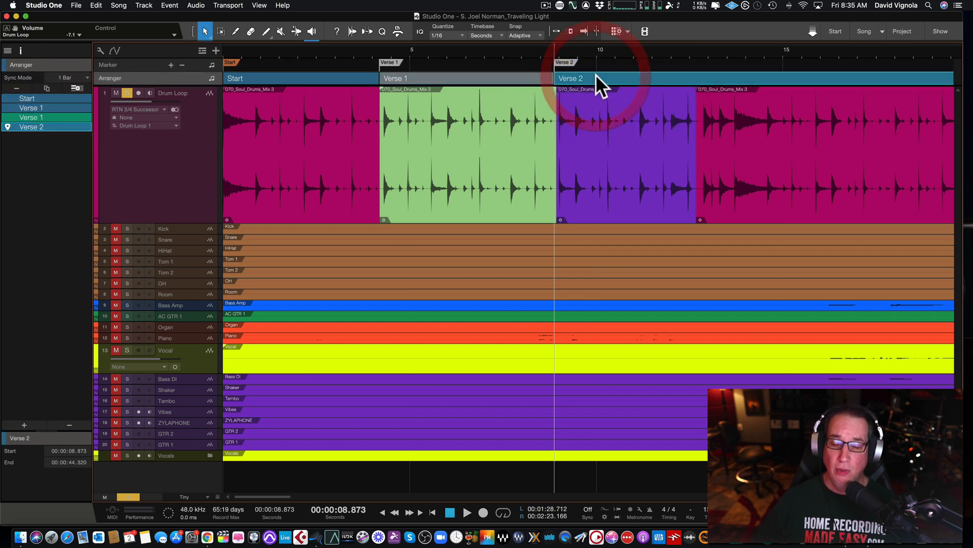
pyautogui.moveTo(580, 124)
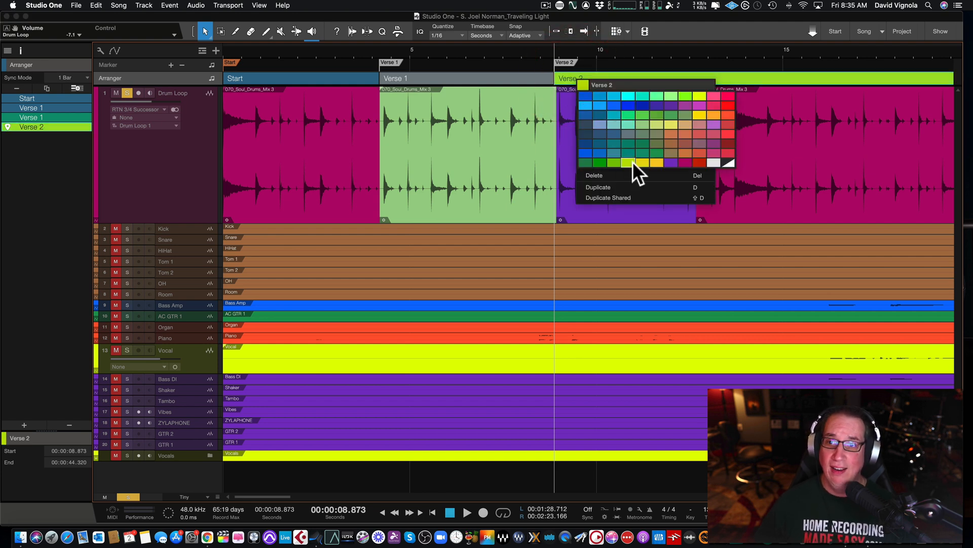
pyautogui.click(633, 161)
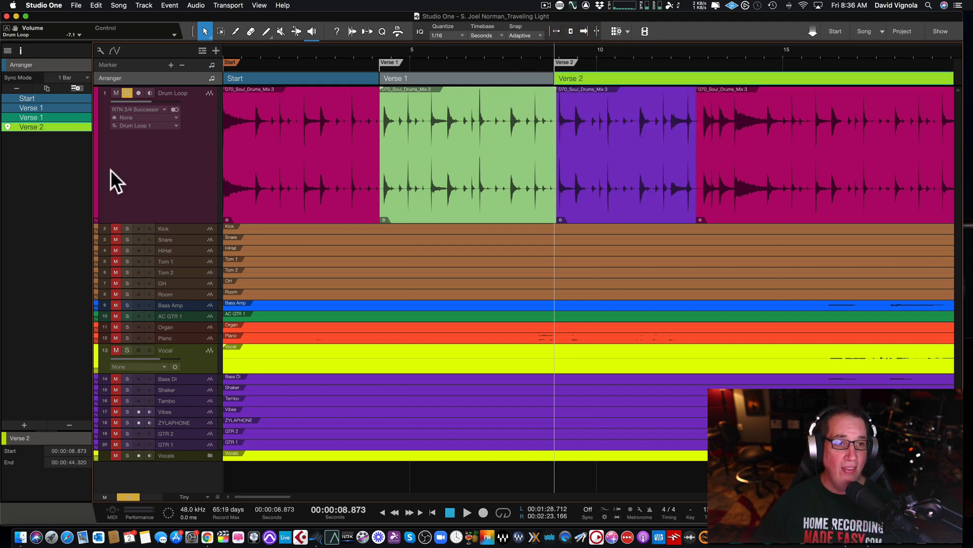
pyautogui.moveTo(47, 173)
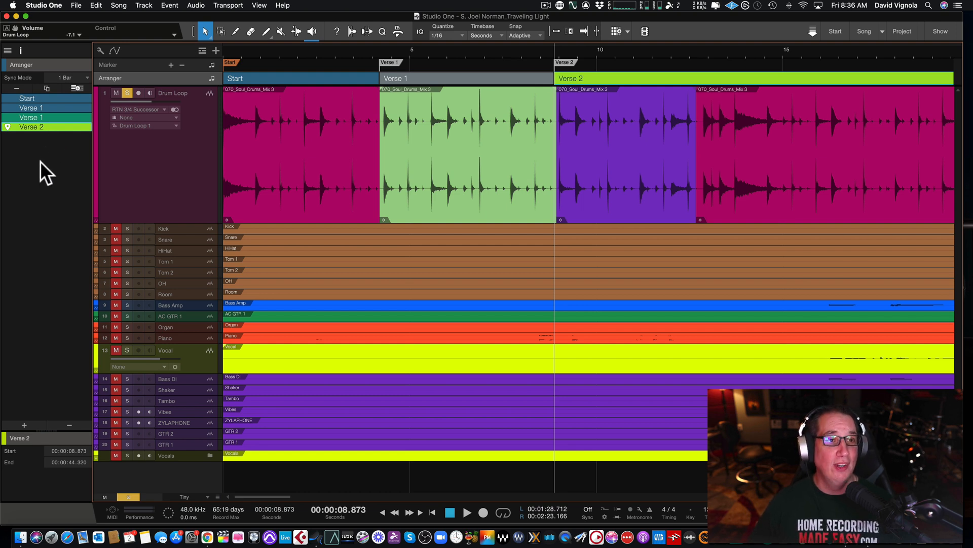
pyautogui.moveTo(70, 154)
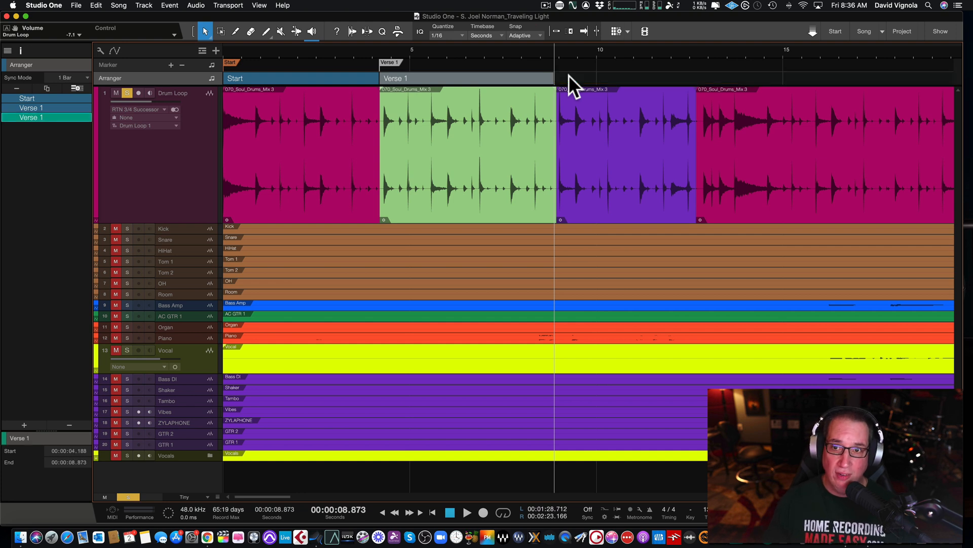
# Step: Remove the Verse 2 arranger section and its marker
pyautogui.click(31, 118)
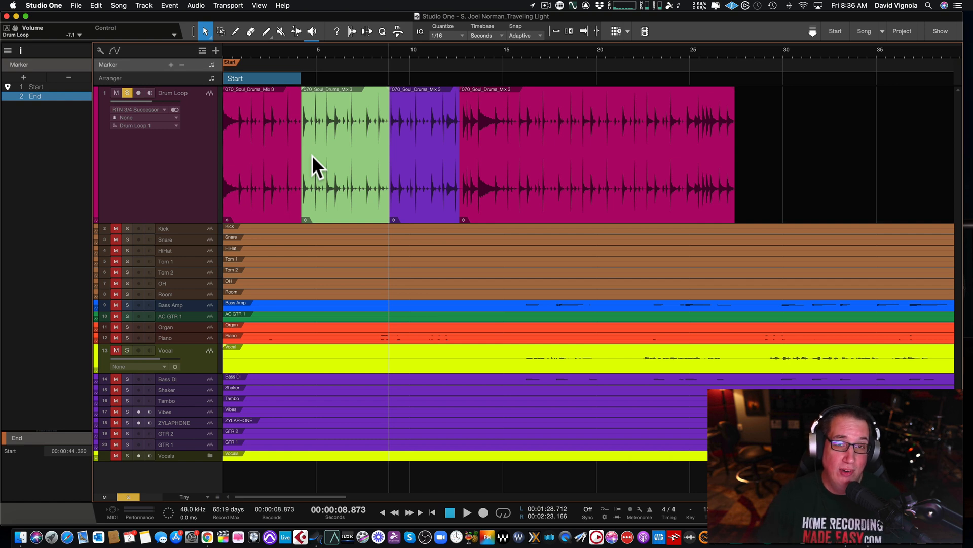
pyautogui.moveTo(484, 152)
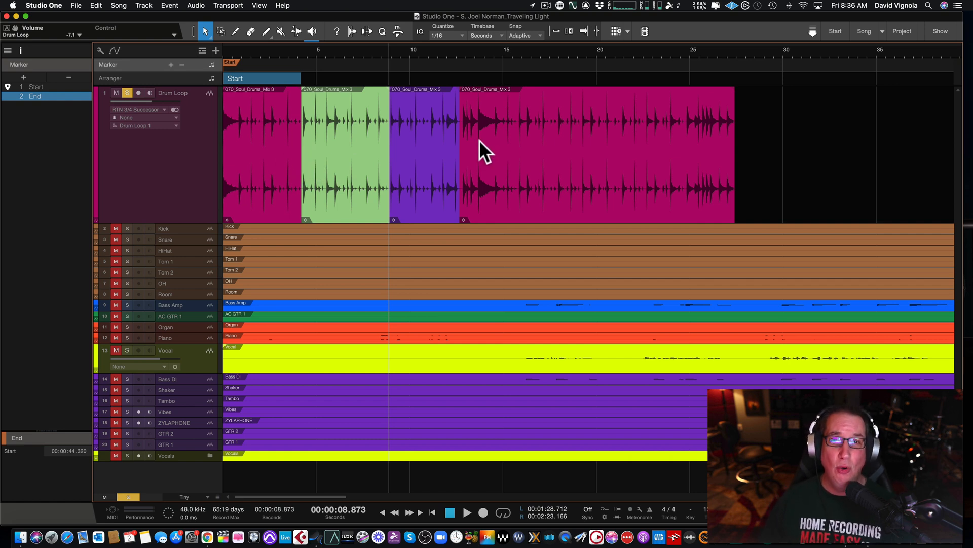
# Step: Select the last magenta drum event to view its details in the Inspector
pyautogui.click(425, 156)
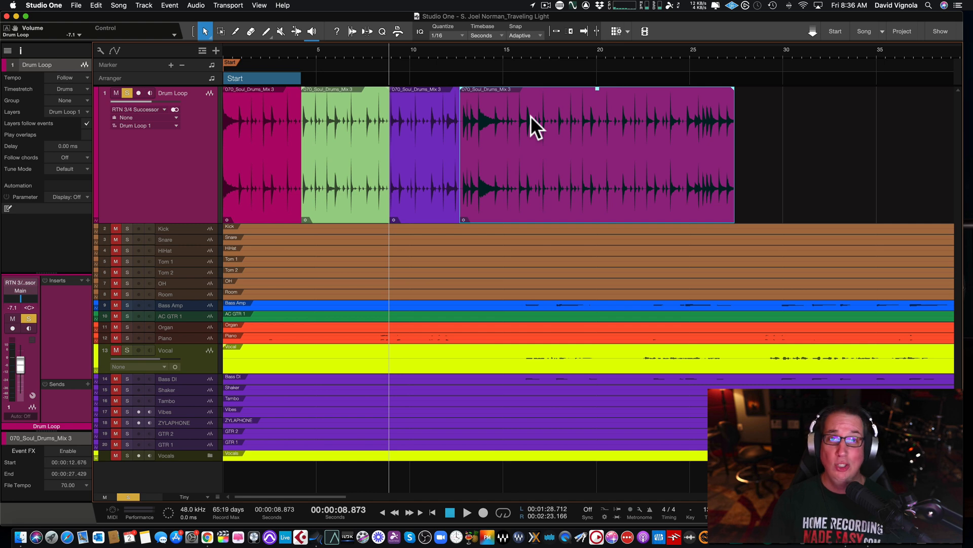
pyautogui.moveTo(166, 232)
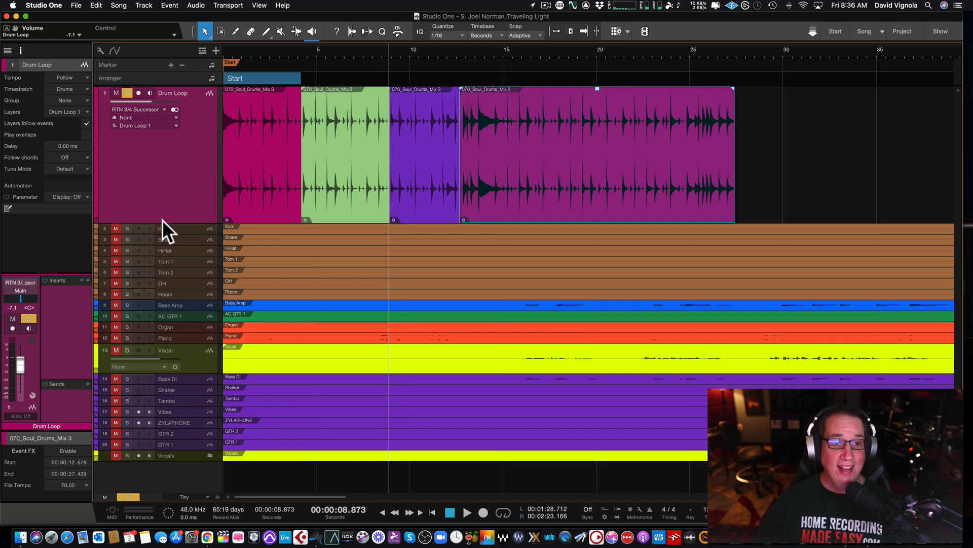